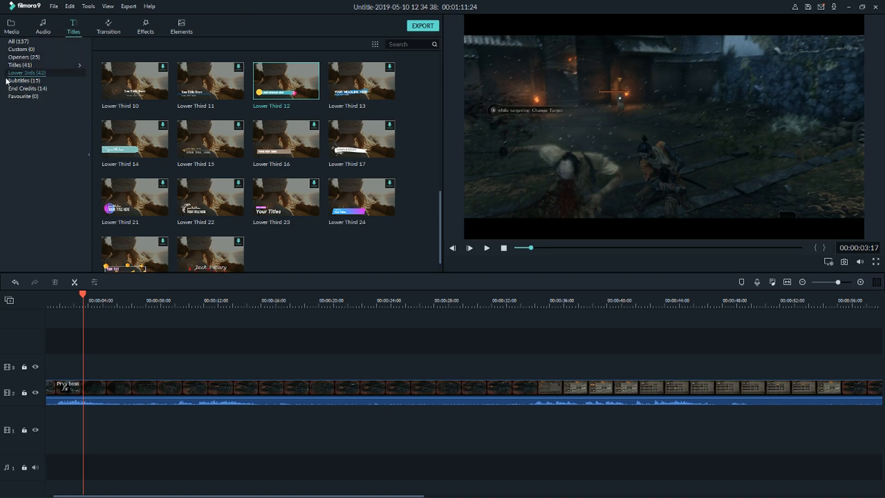
Step: Place the Credit 1 end-credits template on the timeline after the gameplay clip and preview it
click(26, 88)
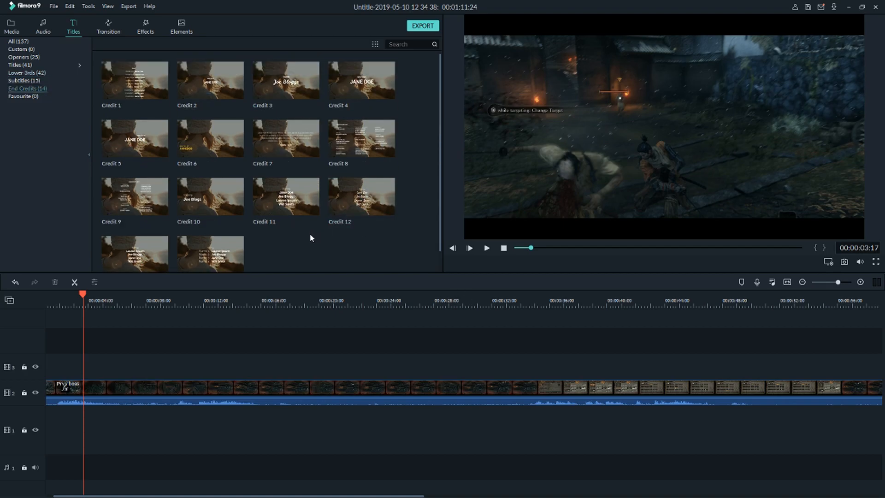
mouse_move(135, 80)
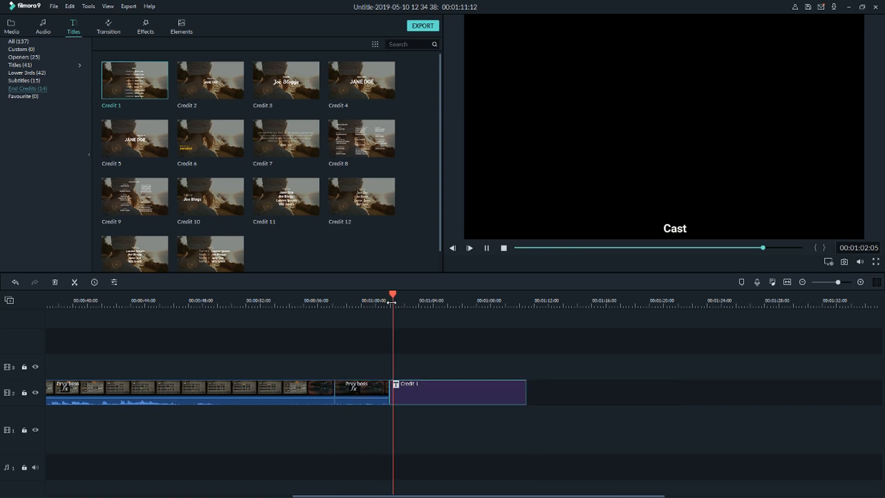
click(470, 248)
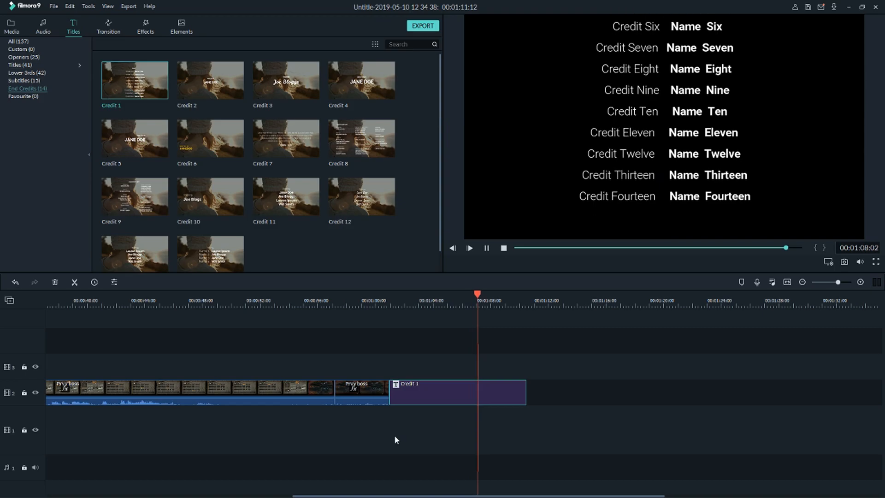
Step: Rename the first two Credit 1 cast names to 'Marcus Think' and 'etc', lengthen the clip, and confirm
double_click(458, 392)
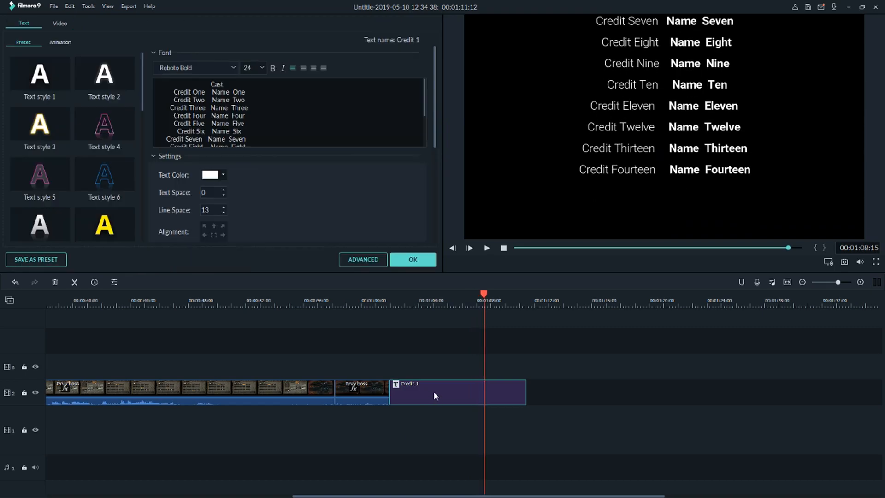
mouse_move(555, 104)
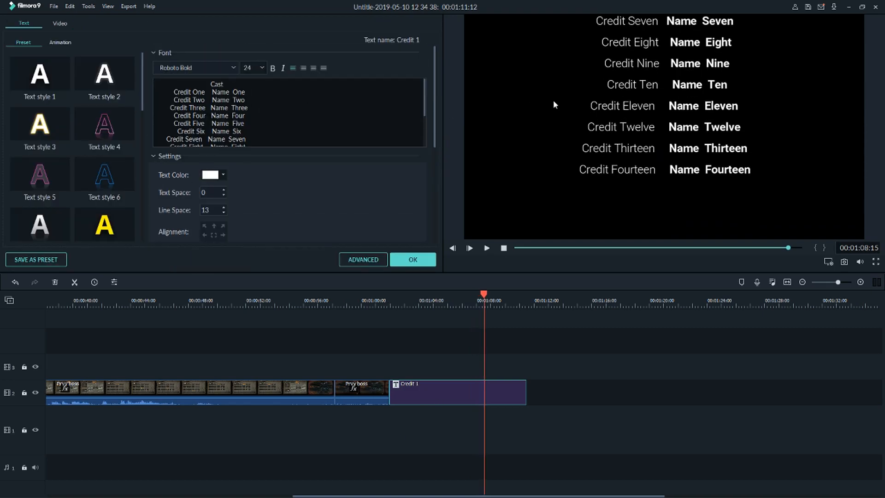
drag(483, 295, 449, 295)
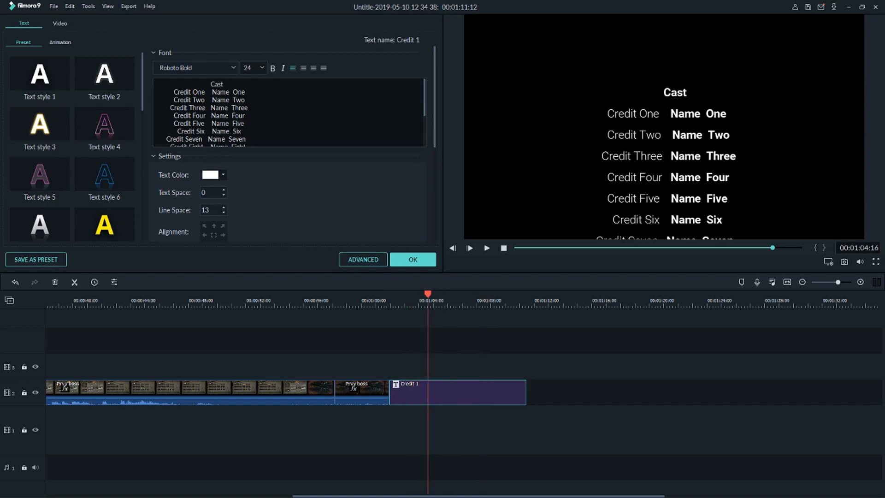
double_click(220, 91)
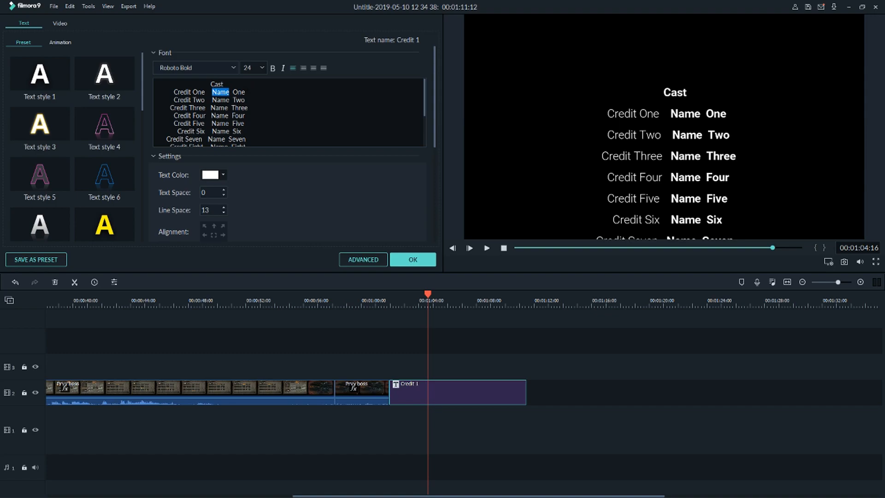
text(Marcus)
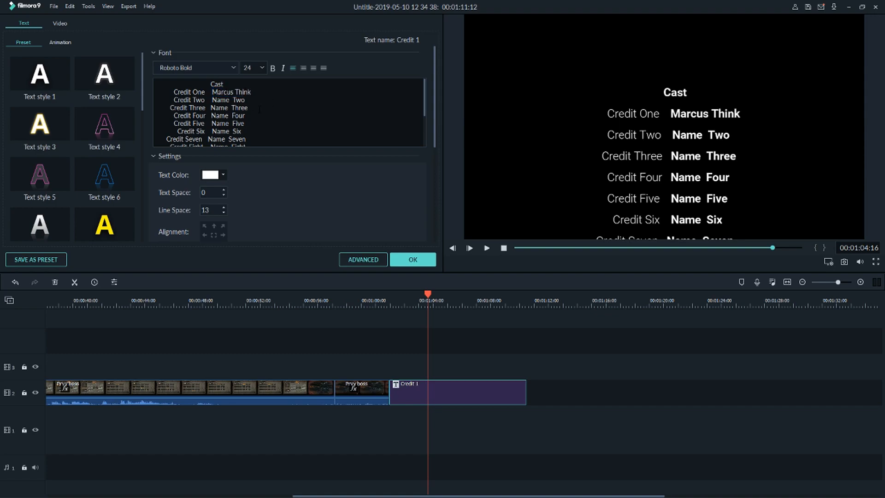
double_click(228, 100)
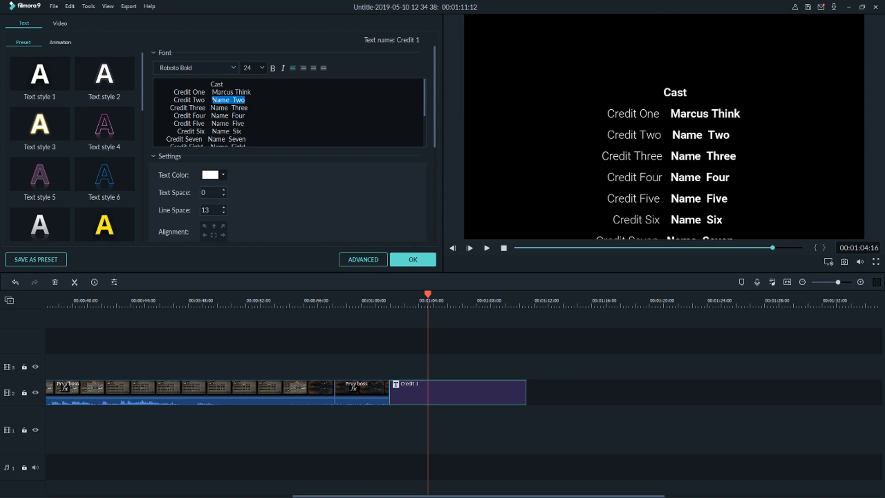
text(etc)
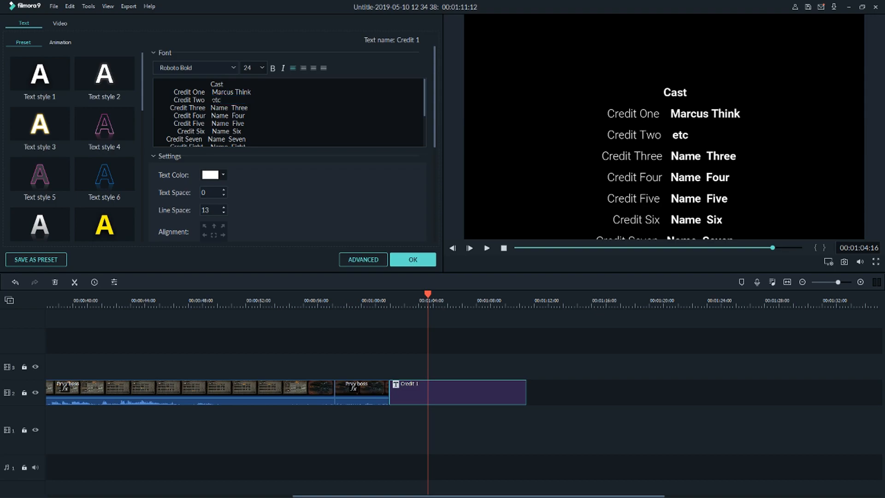
scroll(down, 3)
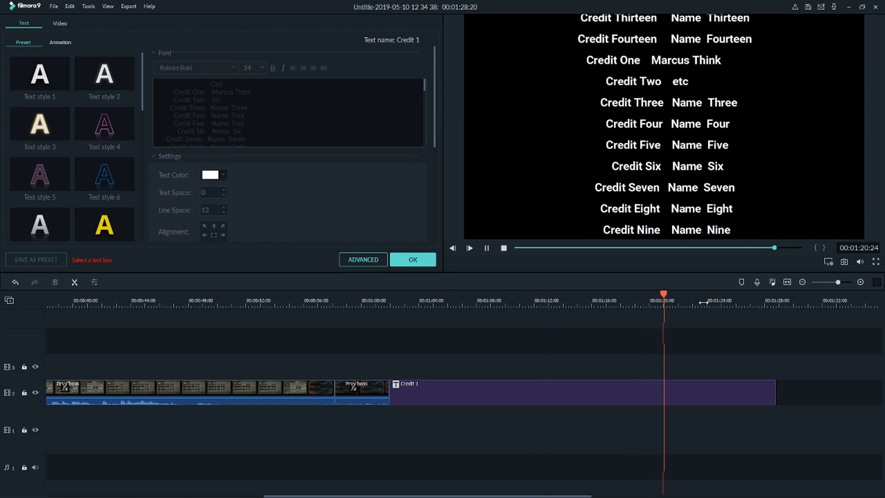
click(767, 294)
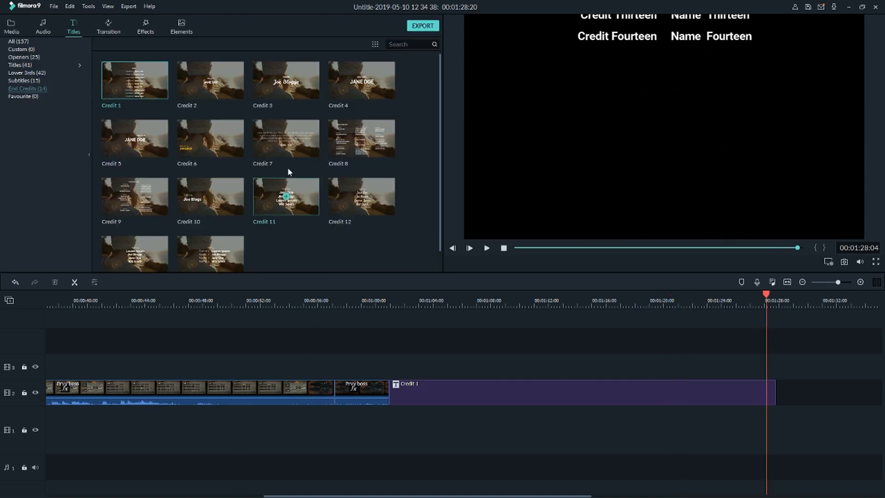
mouse_move(286, 81)
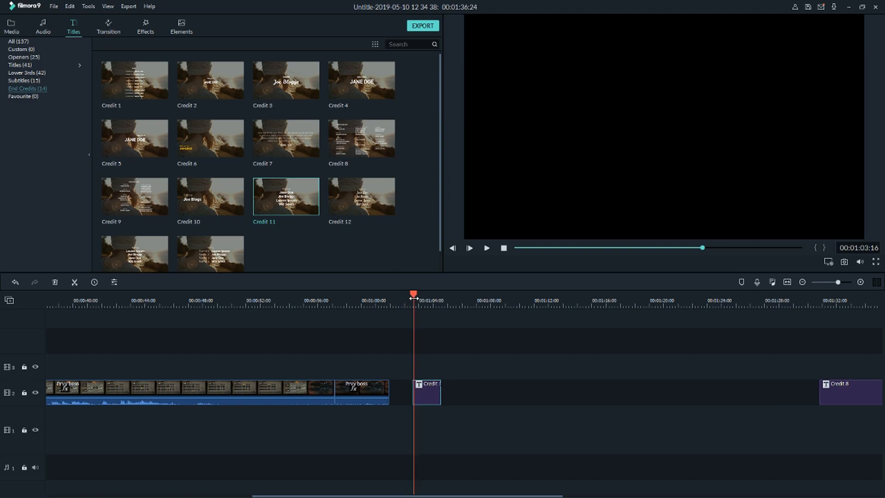
Step: Add the Credit 11 Starring title after the gameplay, trim it to about 3 seconds, and preview the names
click(486, 248)
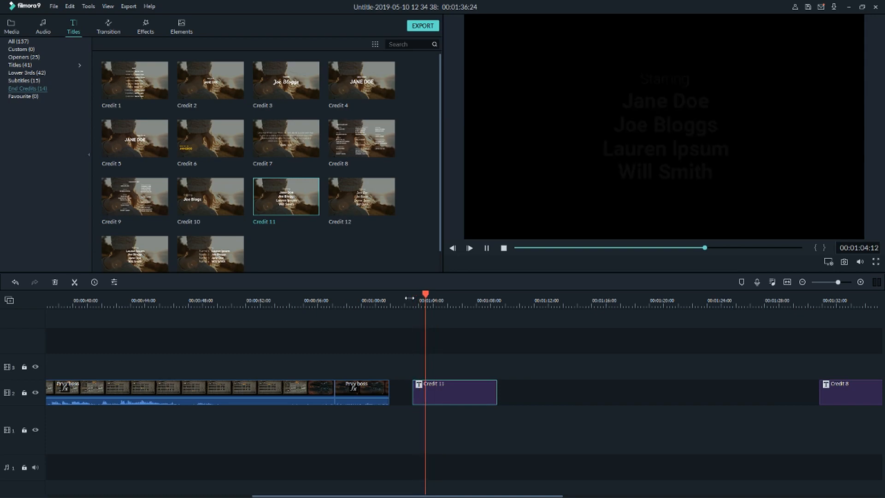
click(470, 248)
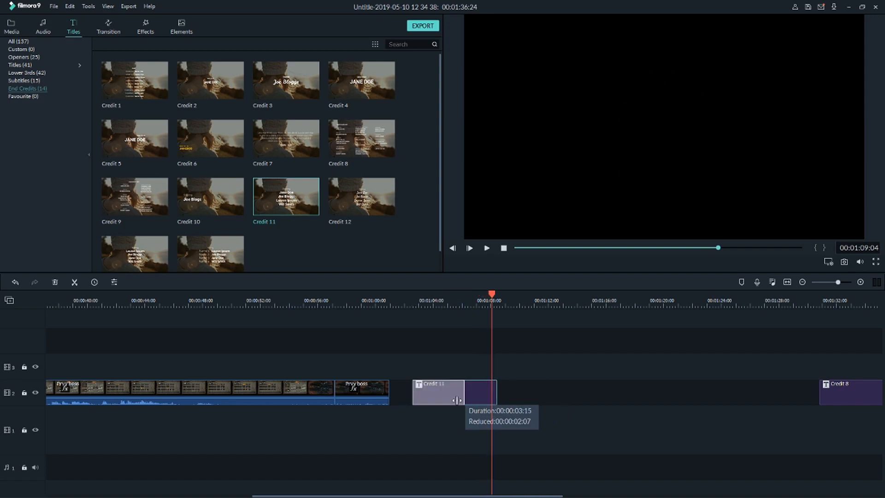
drag(496, 393, 458, 395)
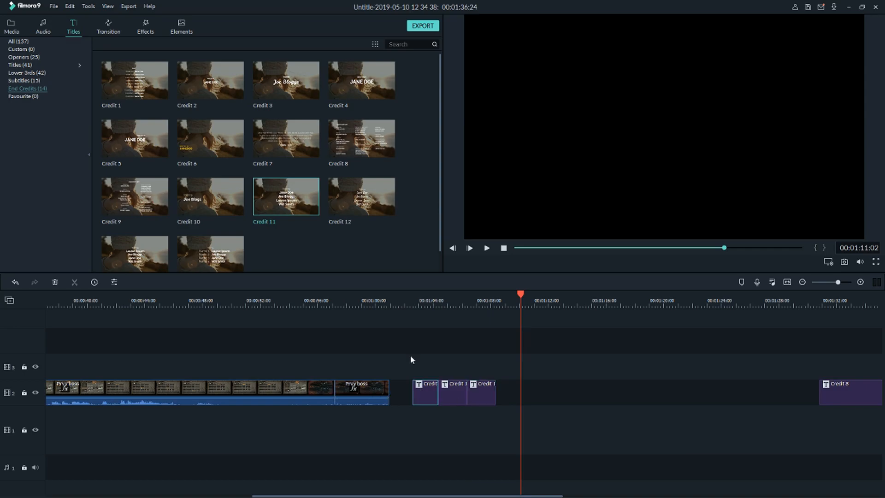
click(452, 393)
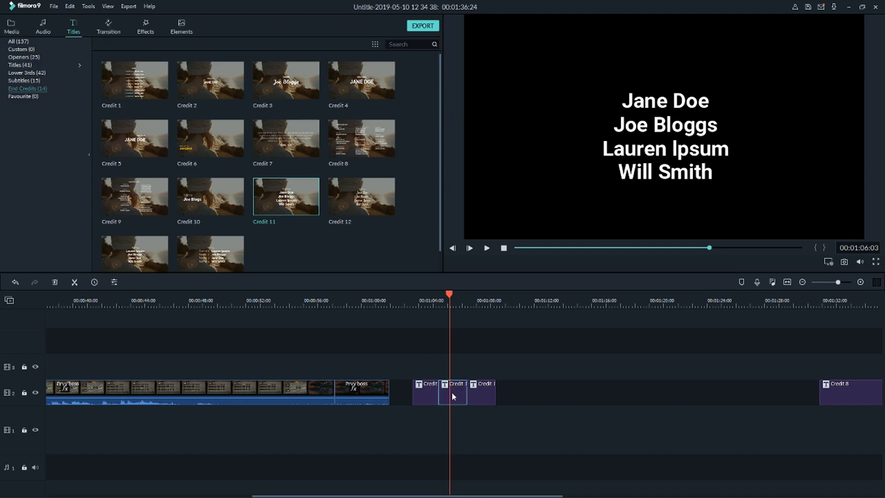
Step: Add a 'Starring' heading line to the middle Credit 11 title and bring it into Advanced Text Edit
right_click(452, 397)
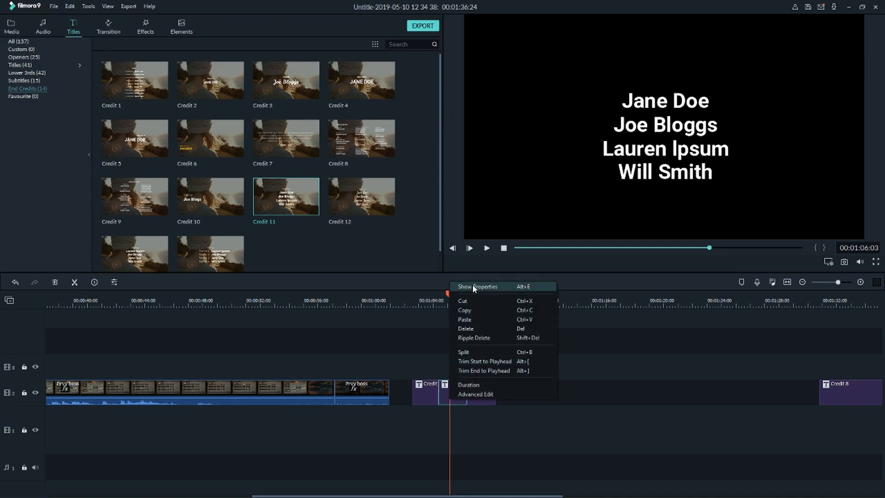
click(477, 286)
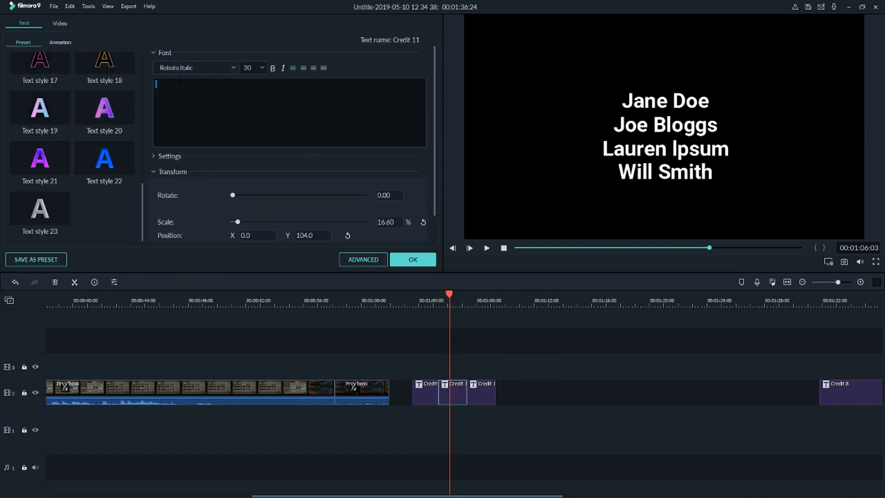
text(Starring)
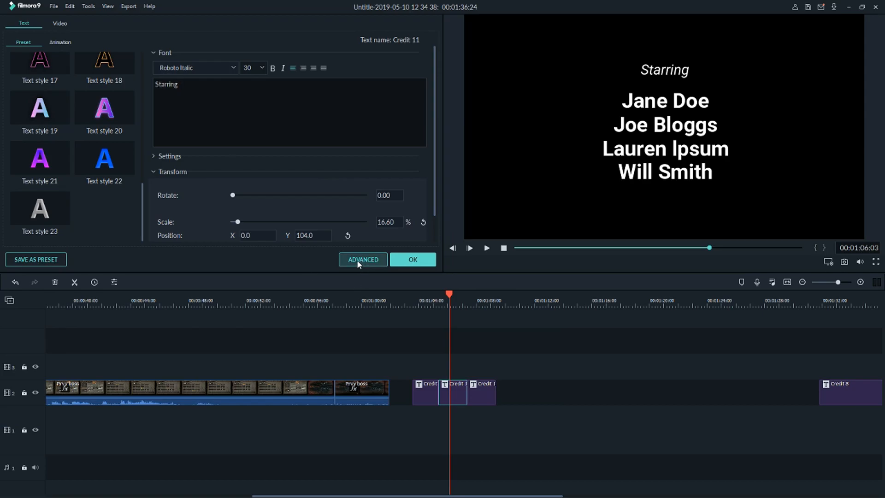
click(362, 261)
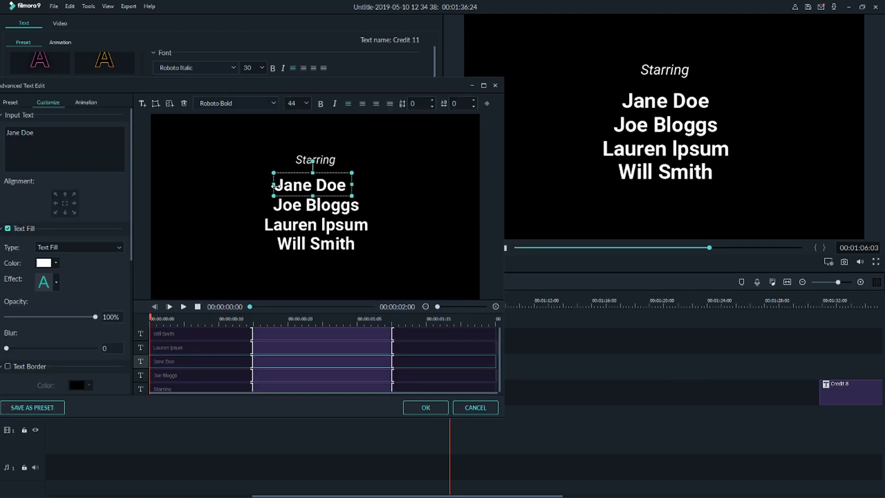
Step: Replace Jane Doe with 'Marcus Think', reorder the lines, and retype Joe Bloggs as 'Marcus NotThink'
double_click(310, 184)
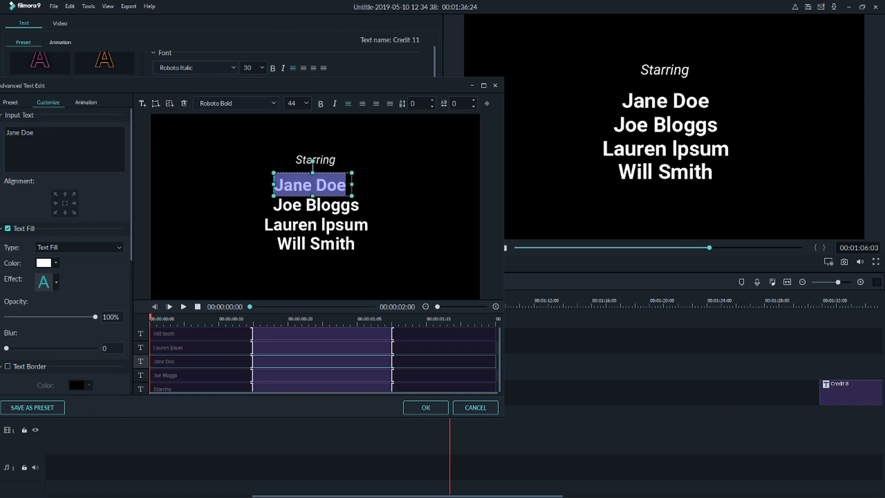
text(Marcus Think)
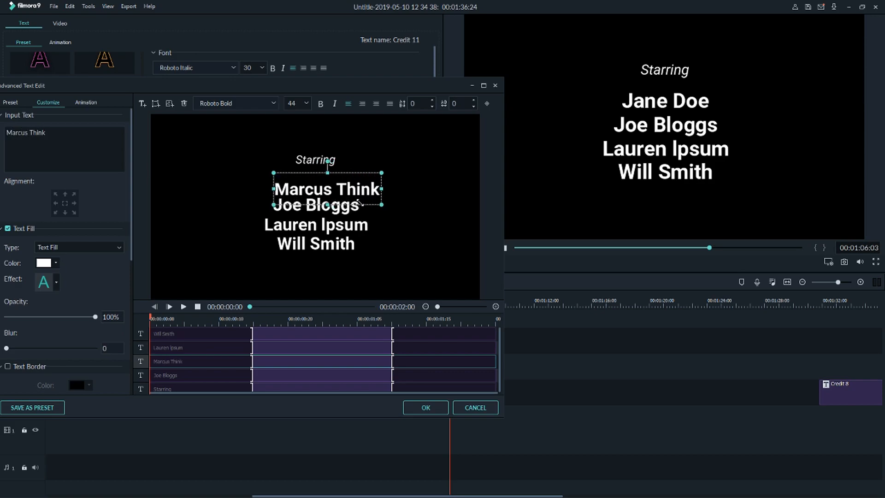
drag(326, 196, 317, 183)
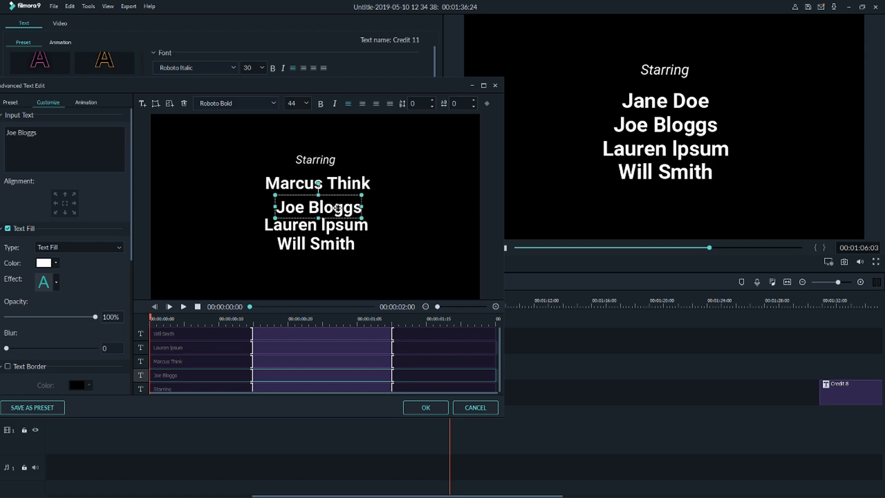
drag(318, 207, 317, 199)
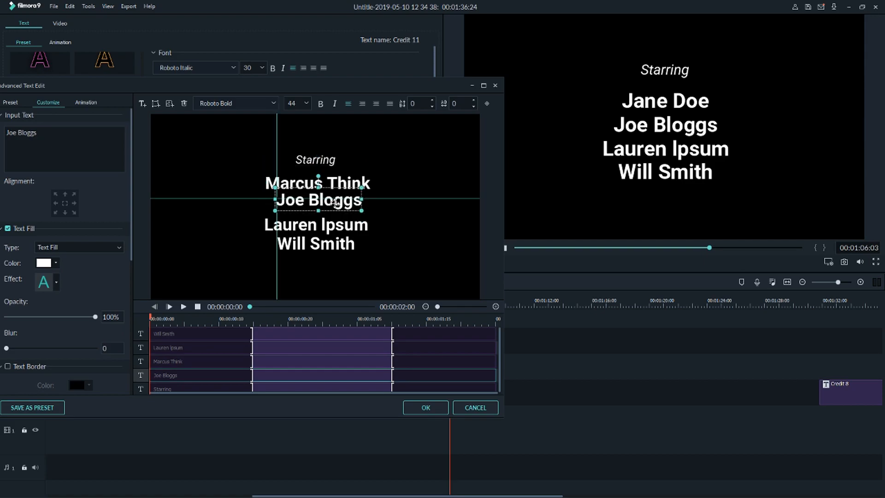
double_click(316, 200)
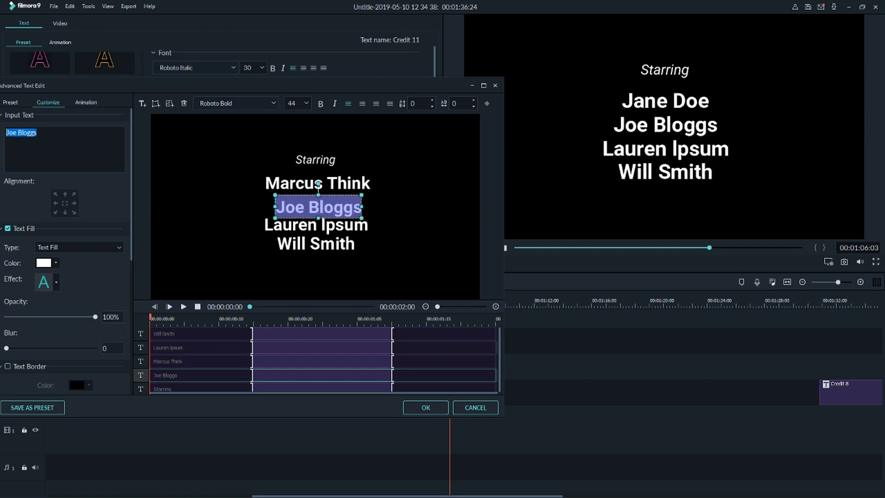
text(Marcus NotThink)
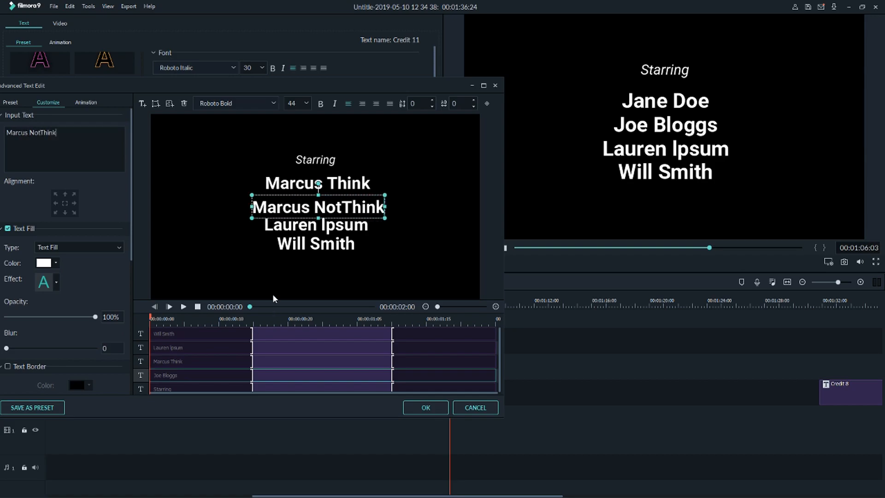
Step: Retype Lauren Ipsum as 'Marcus usthink', close the advanced editor and answer the save prompt
click(316, 244)
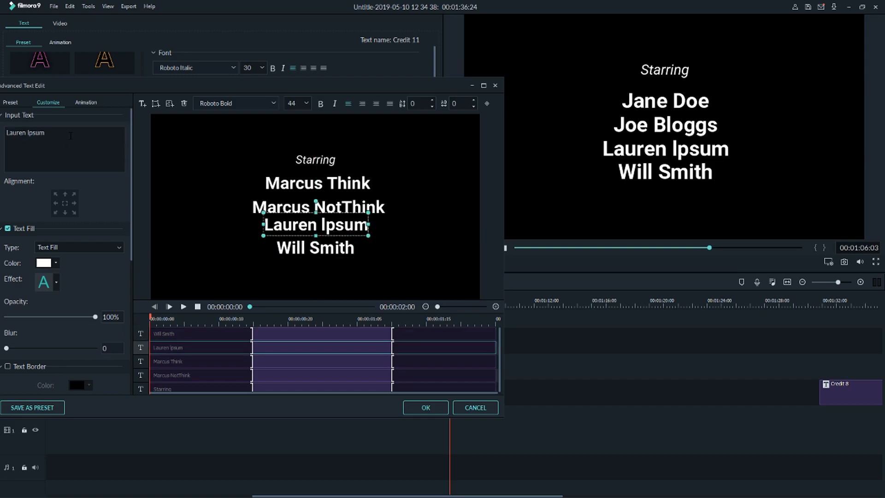
text(Marcus usthink)
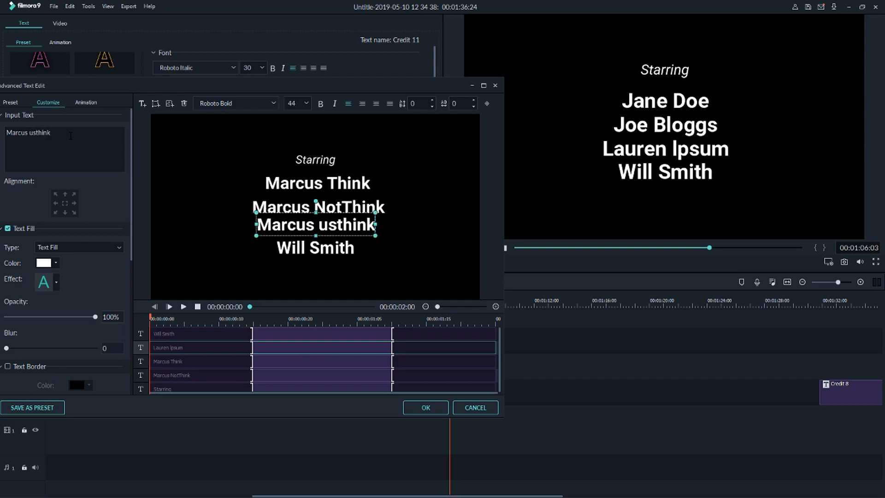
click(495, 85)
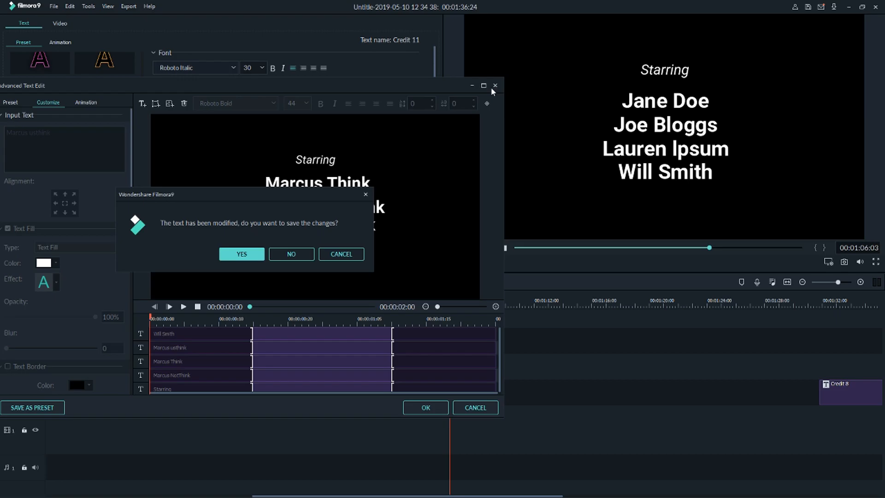
click(290, 253)
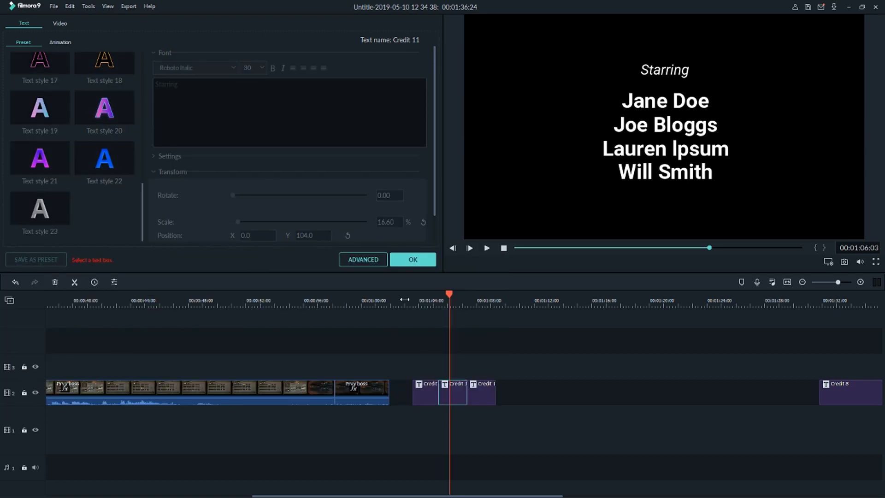
Step: Jump past the credit titles to the Credit 8 clip and return to its text settings for editing
click(486, 248)
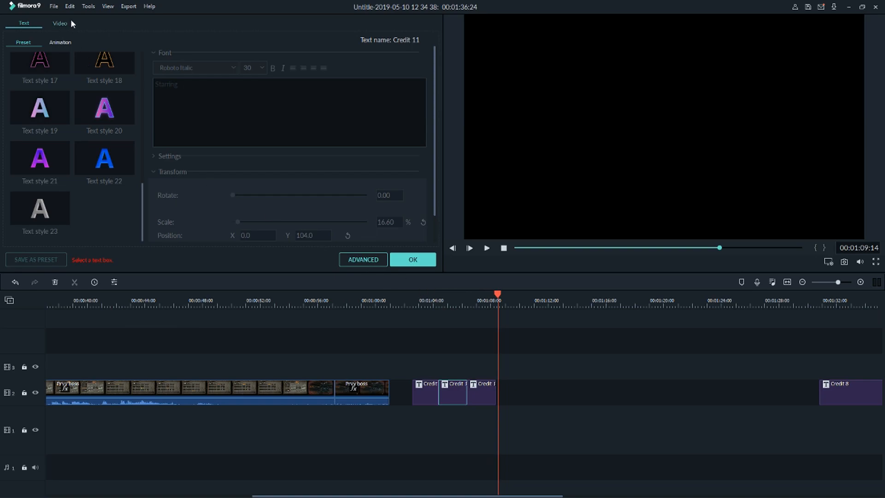
click(60, 23)
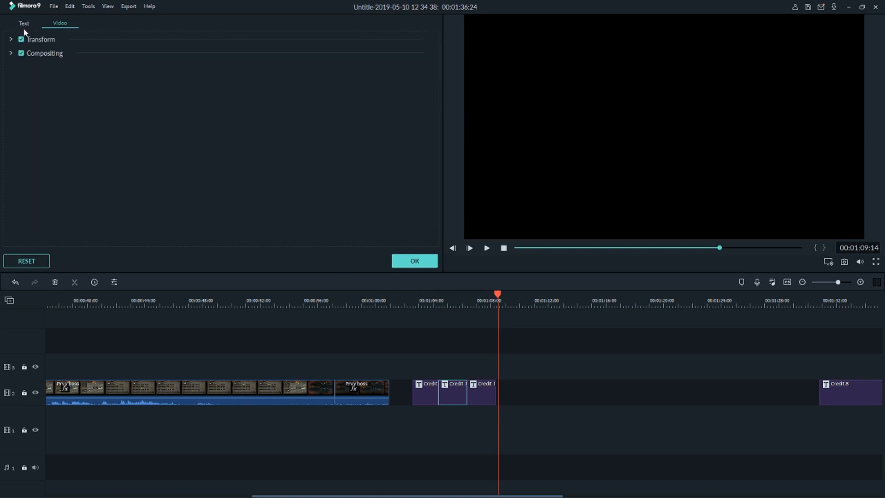
click(23, 24)
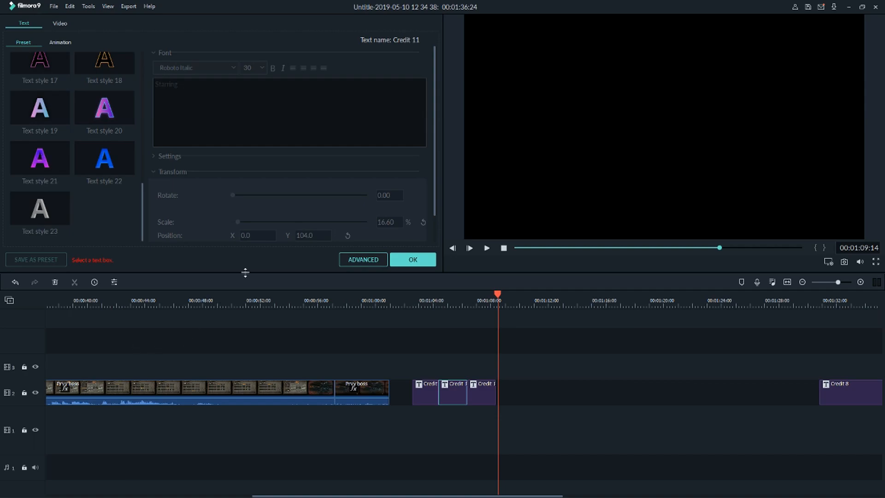
click(363, 260)
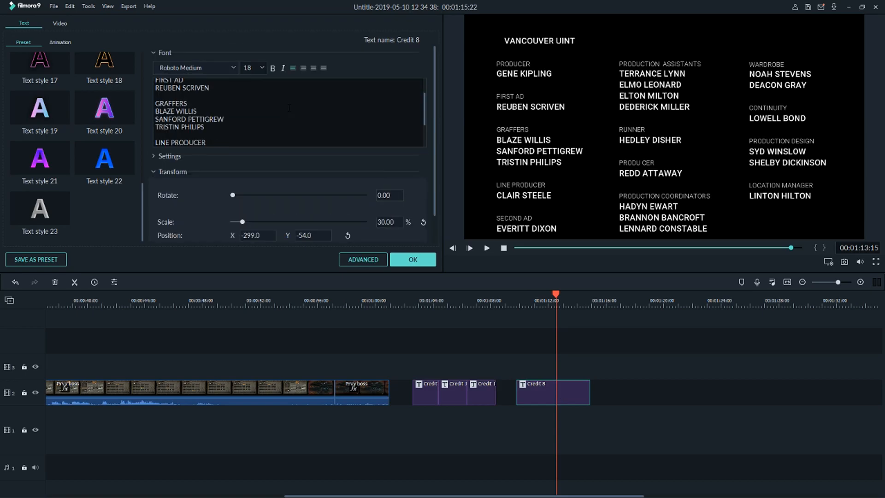
Step: Bring the multi-column Credit 8 crew-list title into Advanced Text Edit
click(363, 260)
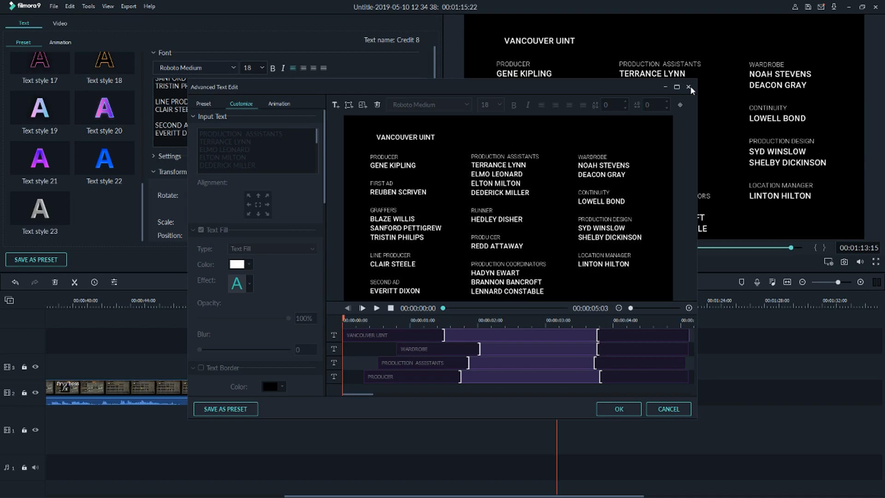
mouse_move(672, 181)
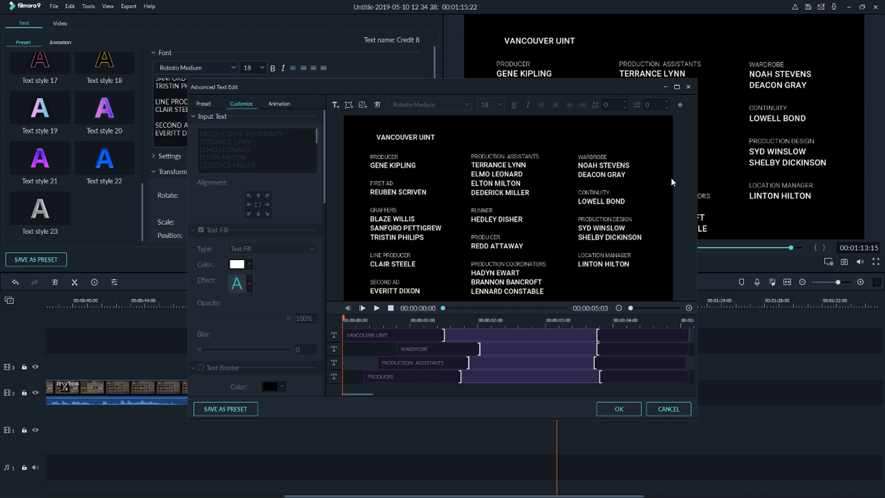